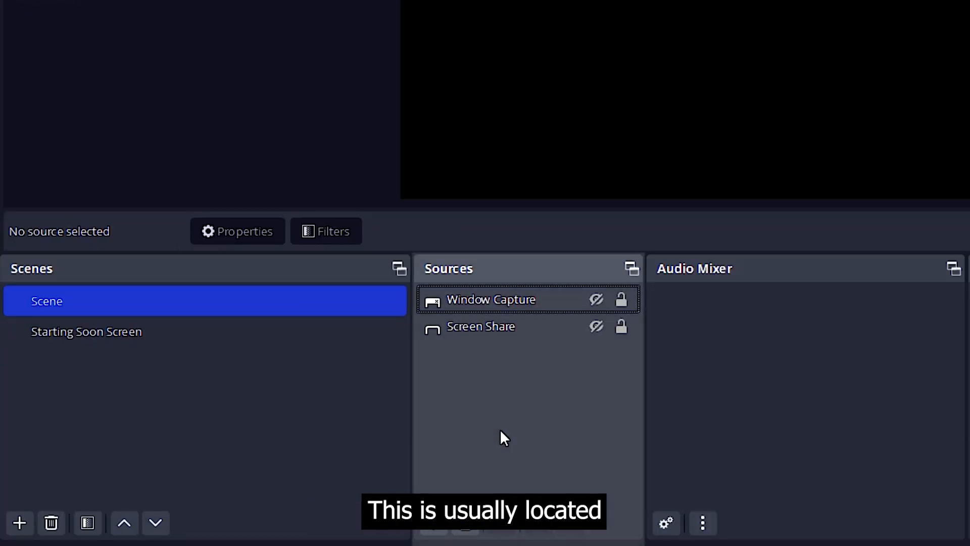
Add a Browser source named 'Name of Browser Source Here!' to the scene.
{"action": "left_click", "coordinate": [431, 522]}
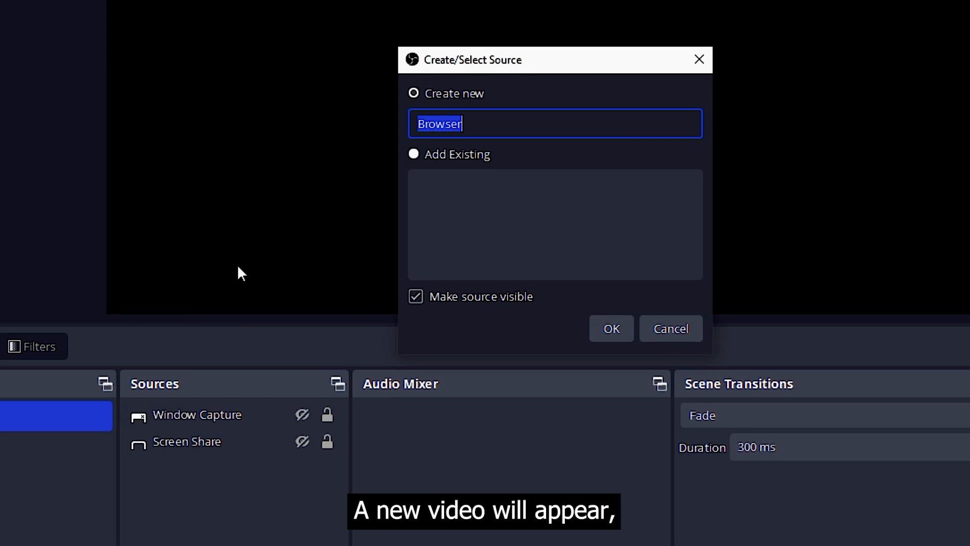
{"action": "type", "text": "Name of"}
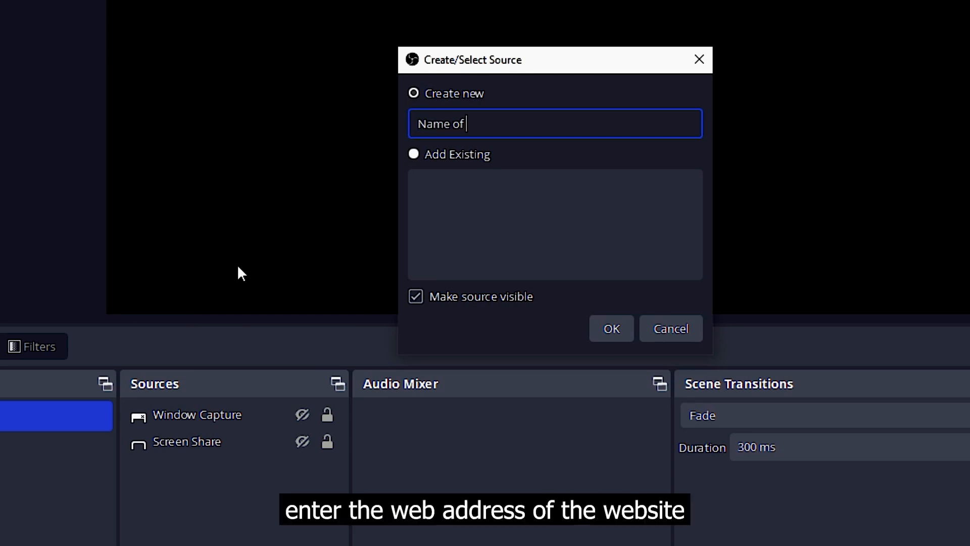
{"action": "type", "text": "Browser Sourc"}
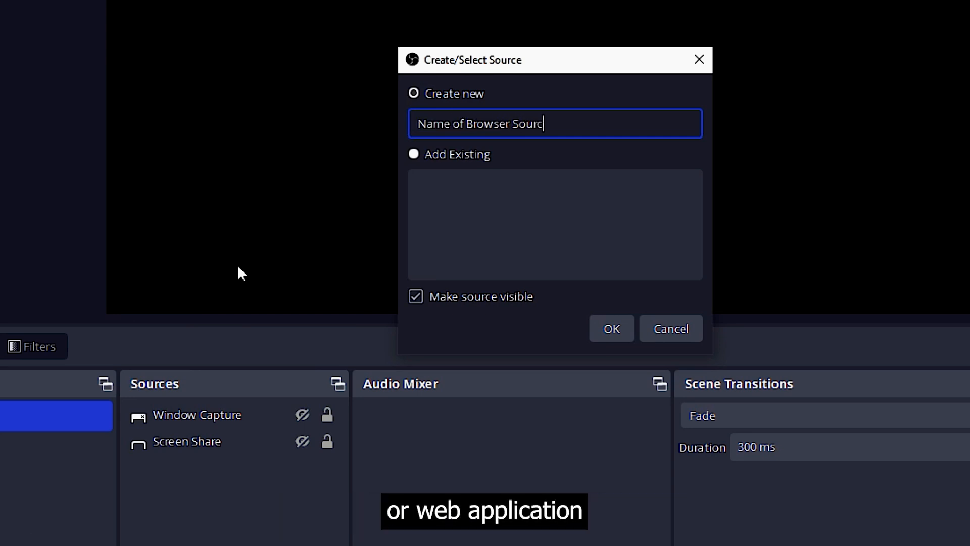
{"action": "left_click", "coordinate": [609, 327]}
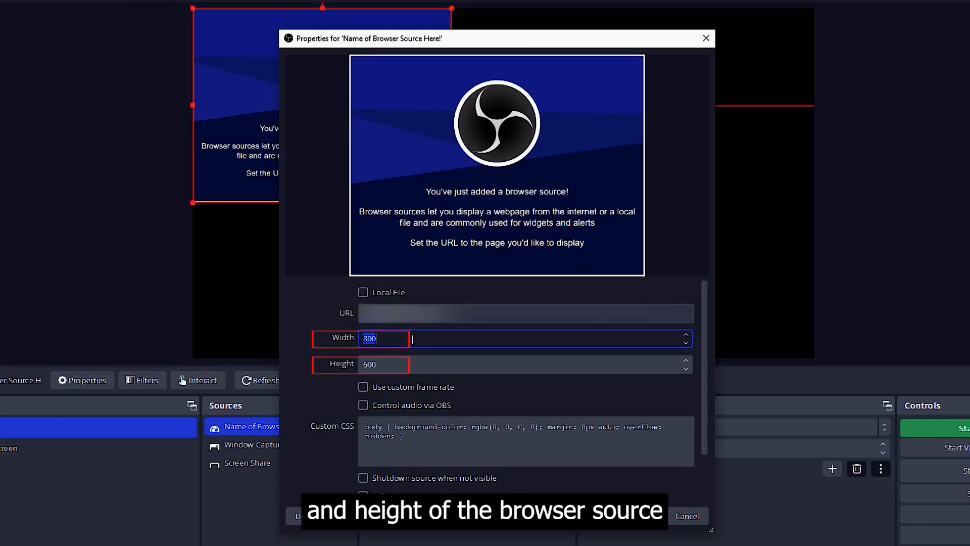
Size the browser source to 1920 x 1080 and apply, showing the Twitch page on the canvas.
{"action": "type", "text": "1920"}
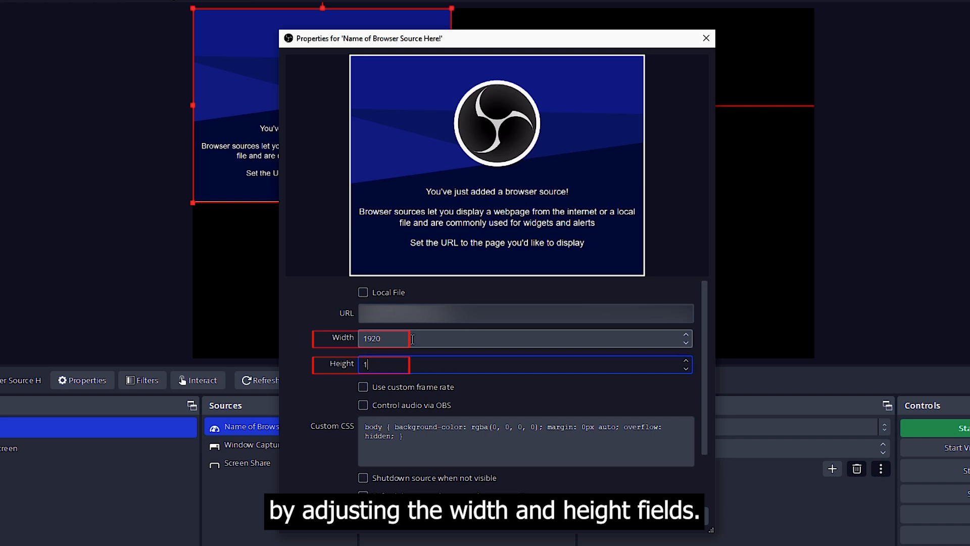
{"action": "type", "text": "080"}
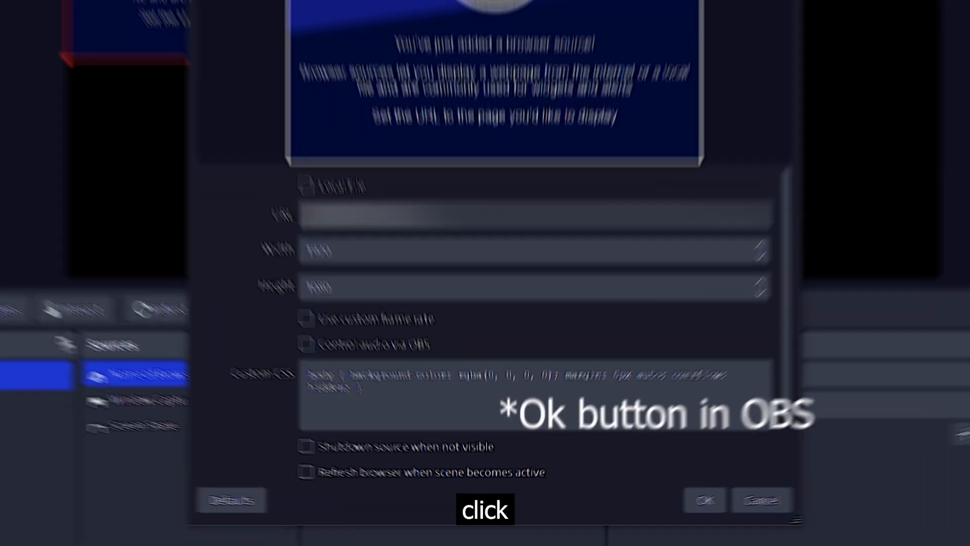
{"action": "left_click", "coordinate": [704, 499]}
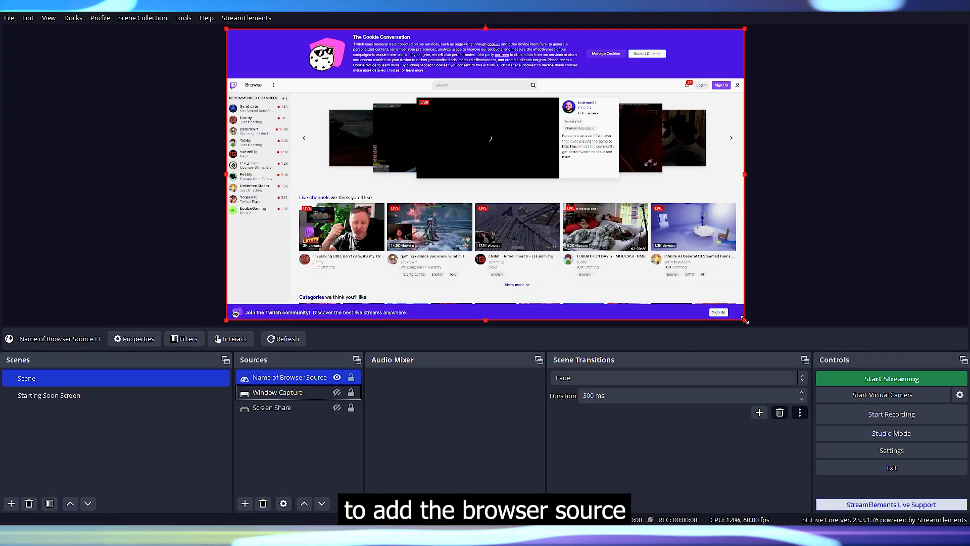